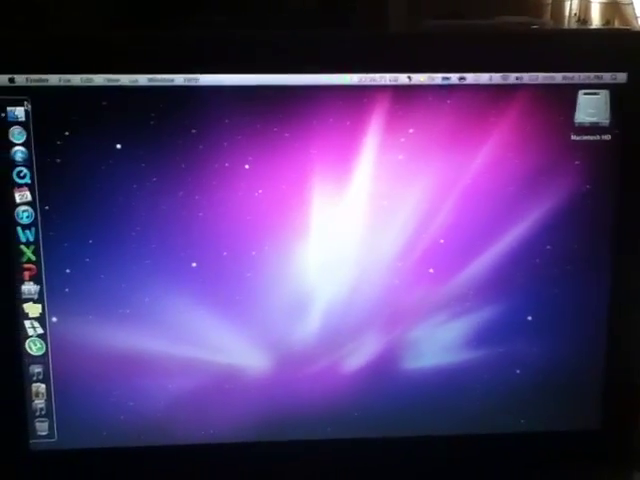
- Launch the Mac App Store from the Dock, landing on the OS X Lion page
{"action": "left_click", "coordinate": [13, 83]}
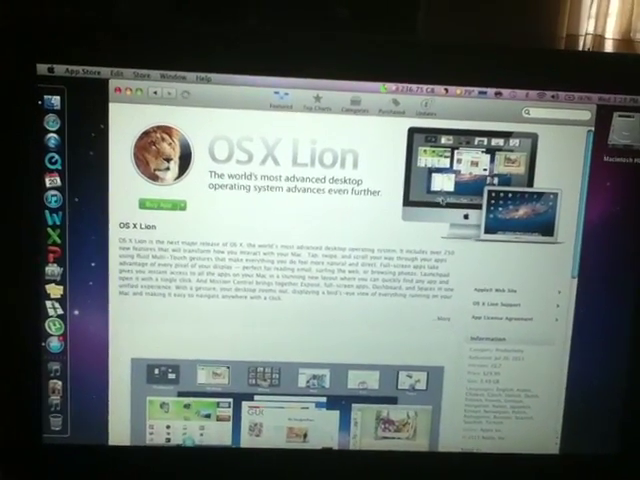
{"action": "left_click", "coordinate": [163, 200]}
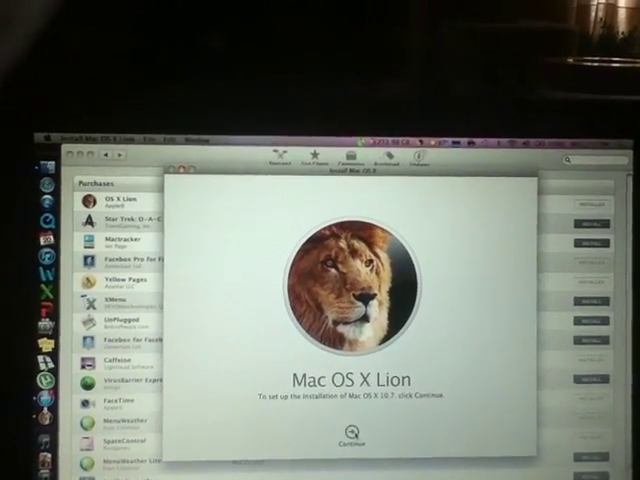
- Continue past the Lion installer welcome screen and agree to the license terms
{"action": "left_click", "coordinate": [345, 443]}
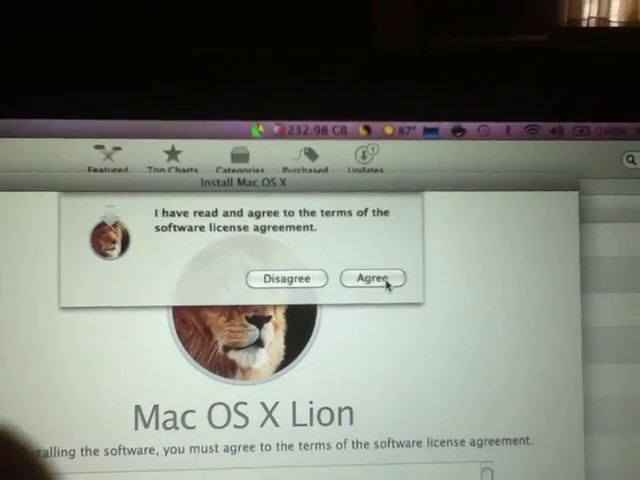
{"action": "left_click", "coordinate": [372, 278]}
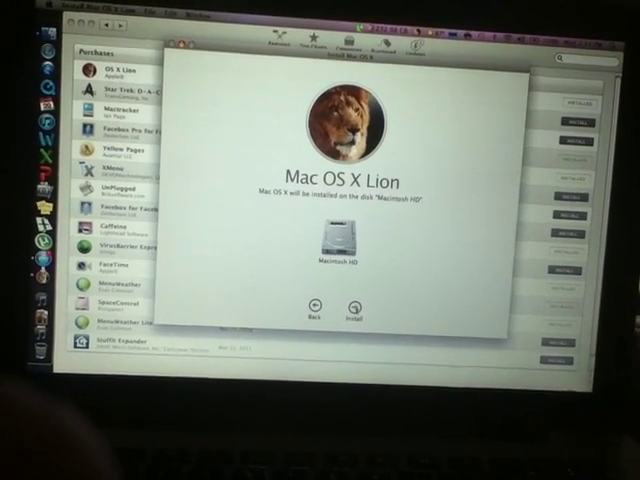
- Install OS X Lion onto Macintosh HD and wait for preparation to finish
{"action": "left_click", "coordinate": [350, 309]}
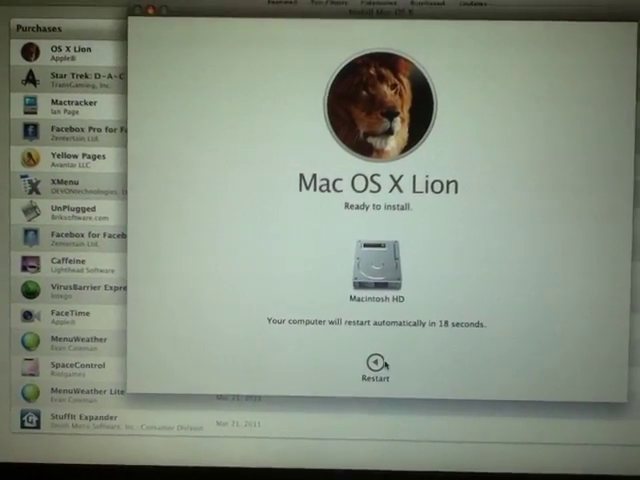
- Restart immediately rather than waiting for the automatic restart countdown
{"action": "left_click", "coordinate": [372, 357]}
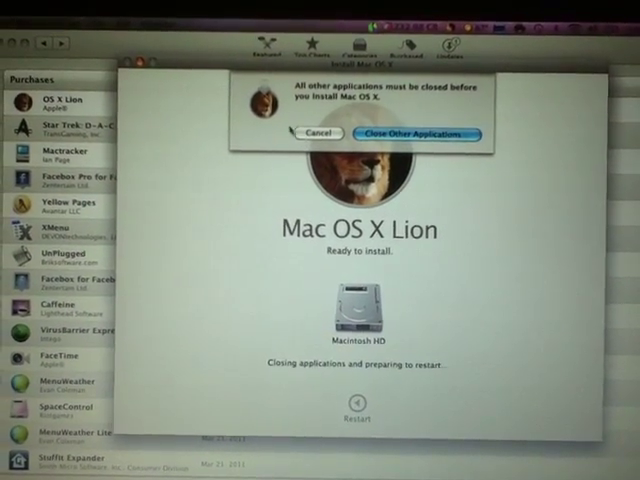
- Cancel the 'All other applications must be closed' alert to postpone restarting
{"action": "left_click", "coordinate": [413, 133]}
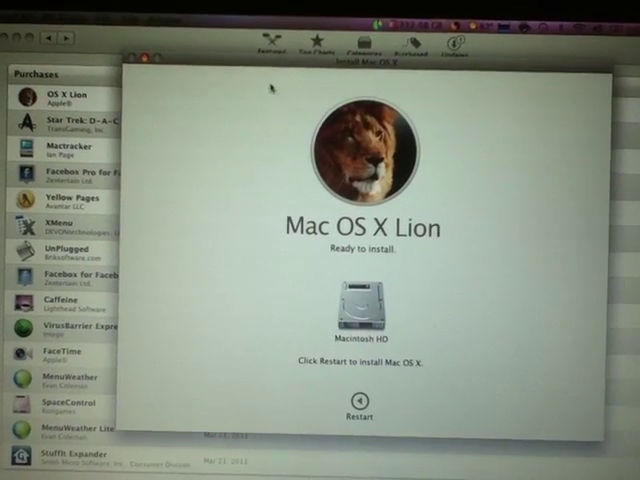